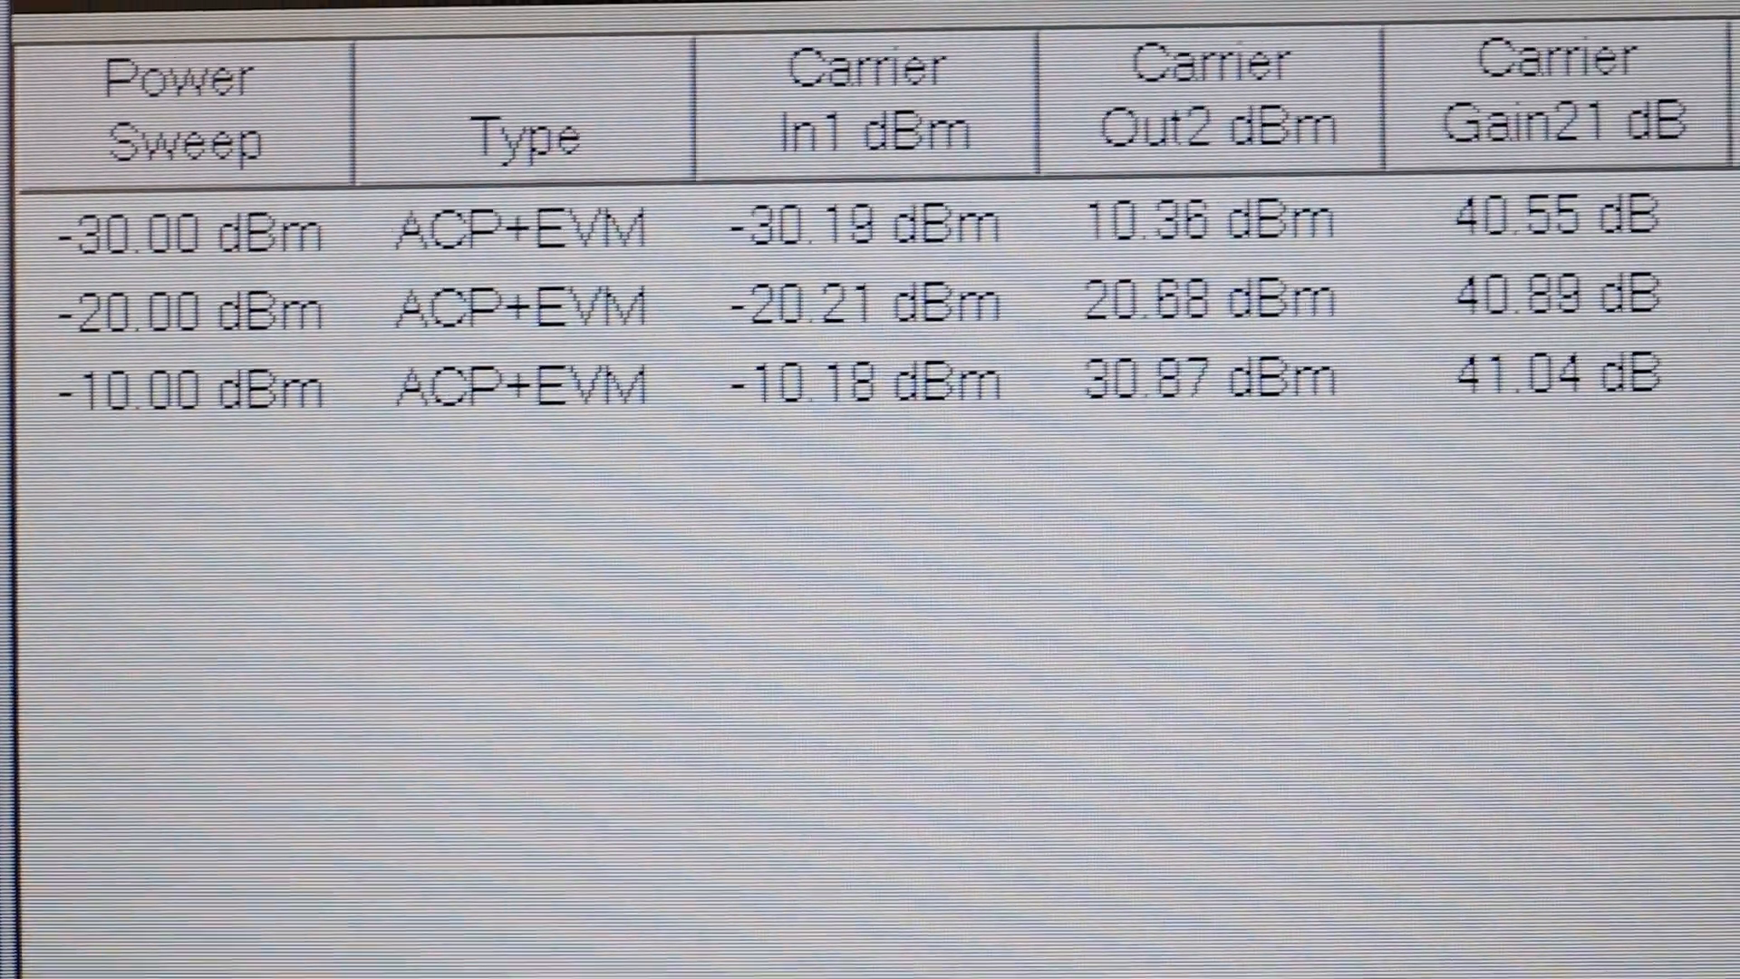
{"action": "scroll", "scroll_direction": "right", "scroll_amount": 3}
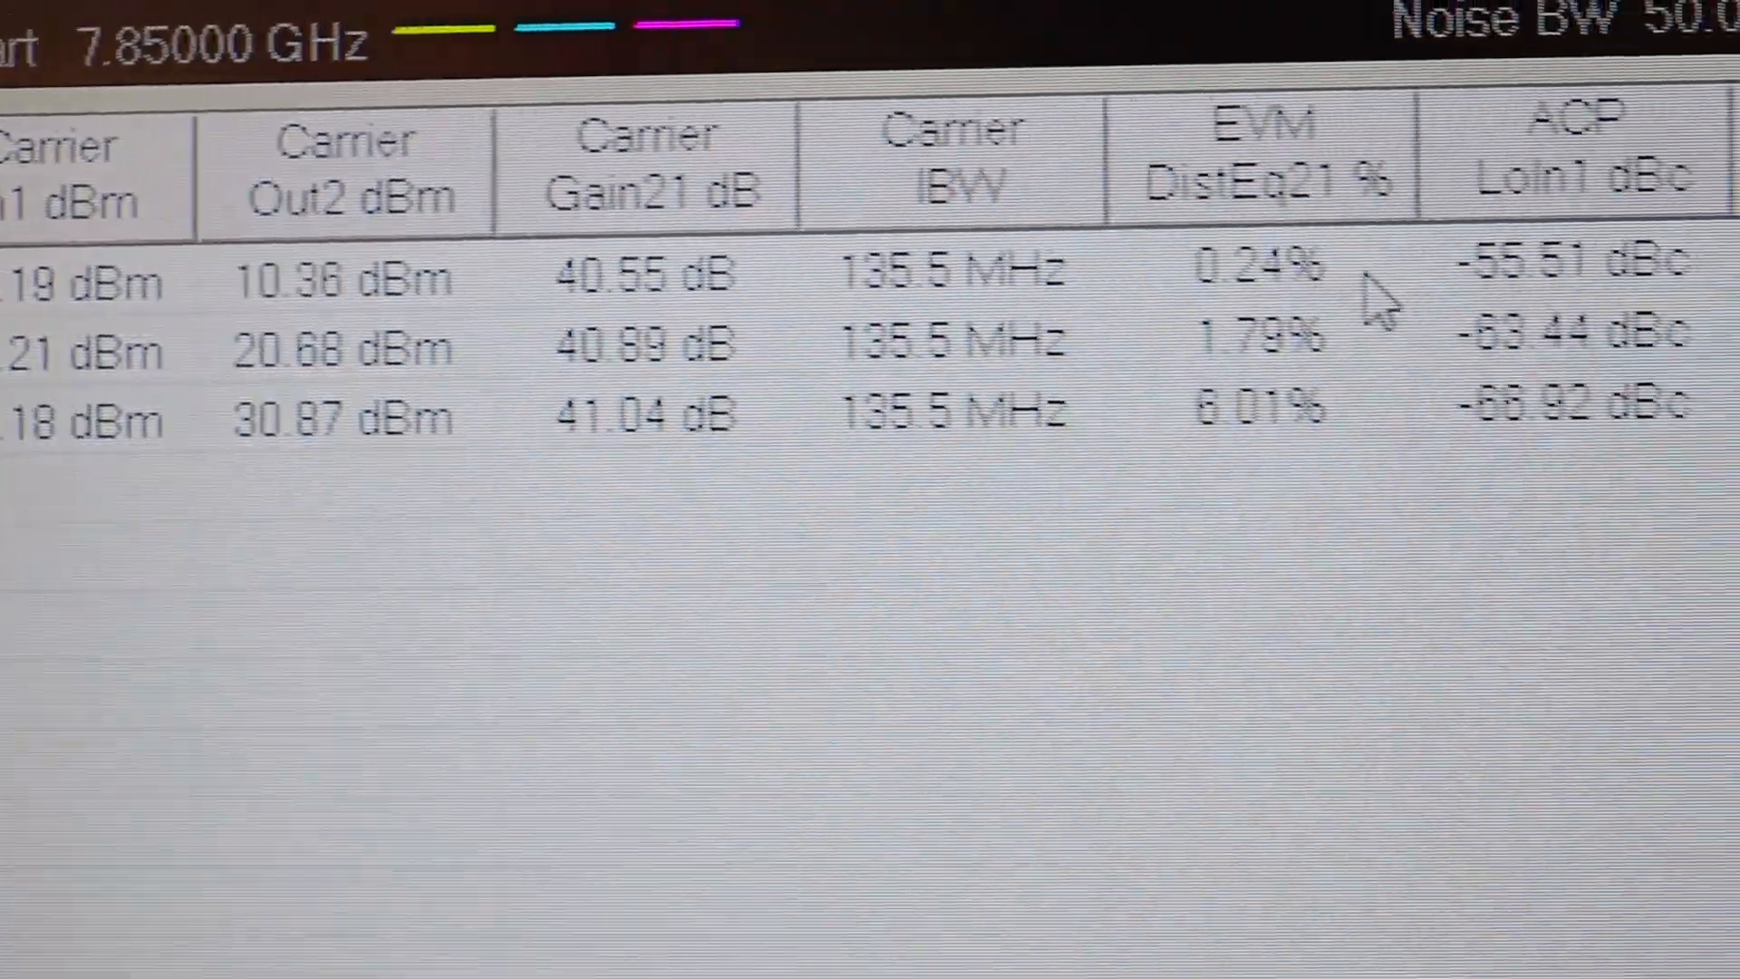